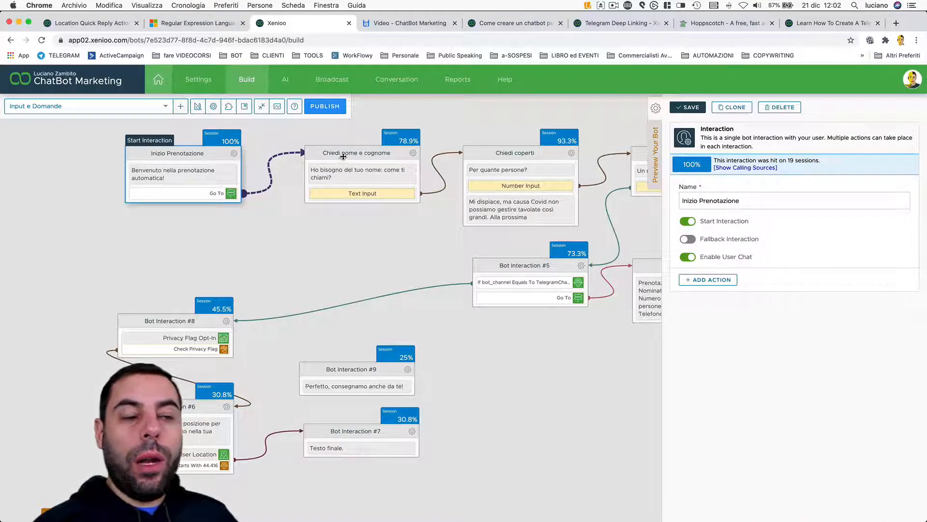
Show the 'Chiedi nome e cognome' text action's message 'Ho bisogno del tuo nome: come ti chiami?'.
{"action": "left_click", "coordinate": [361, 173]}
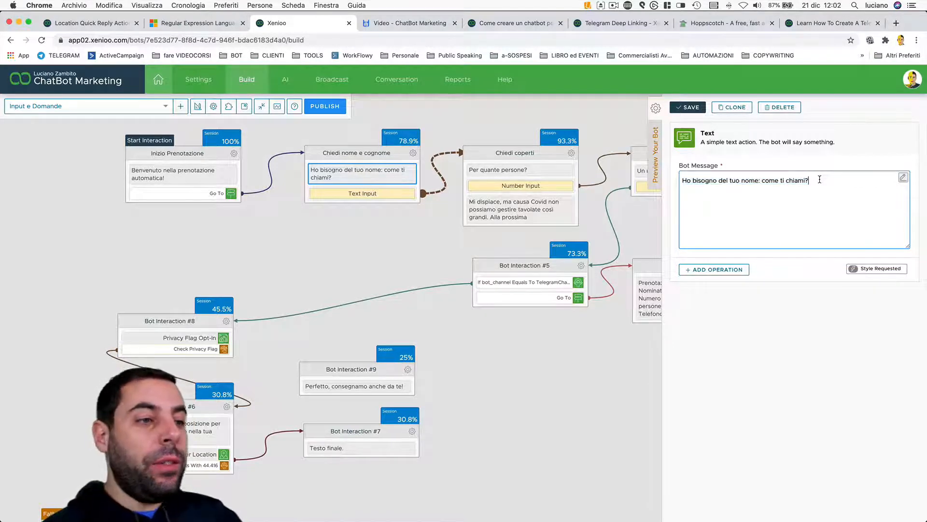
{"action": "left_click", "coordinate": [362, 193]}
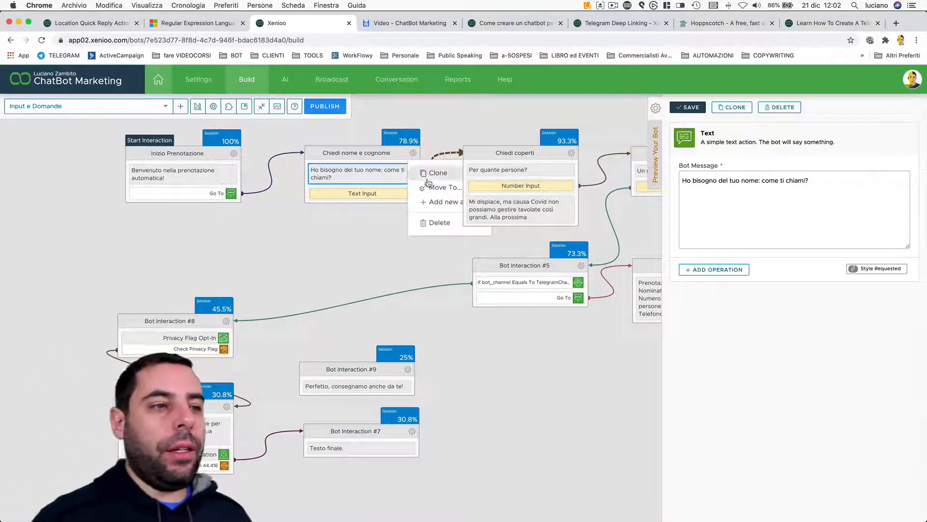
{"action": "left_click", "coordinate": [443, 202]}
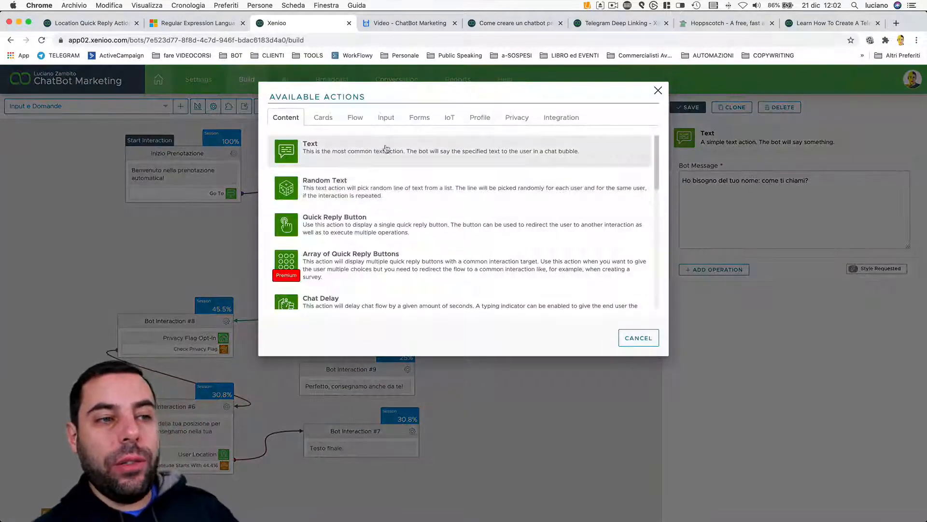
{"action": "left_click", "coordinate": [385, 117]}
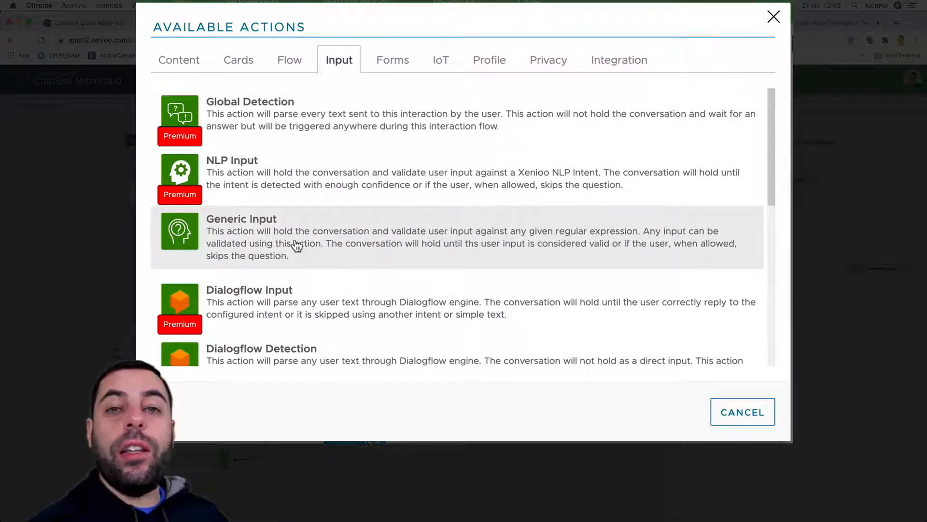
{"action": "scroll", "scroll_direction": "down", "scroll_amount": 3}
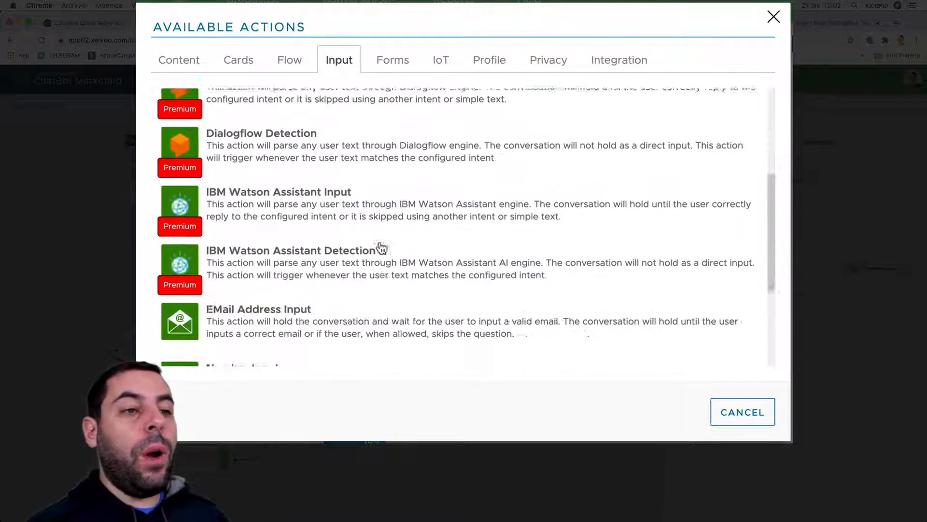
{"action": "scroll", "scroll_direction": "down", "scroll_amount": 3}
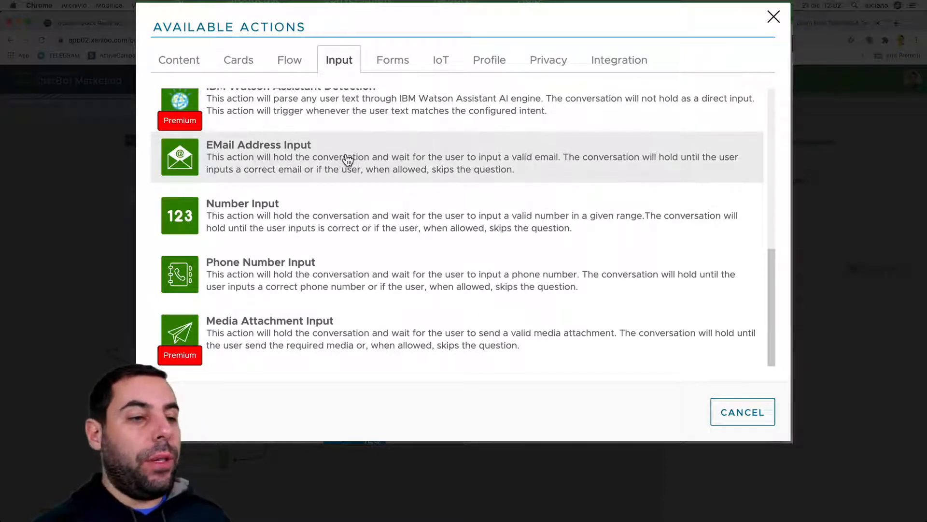
{"action": "mouse_move", "coordinate": [307, 208]}
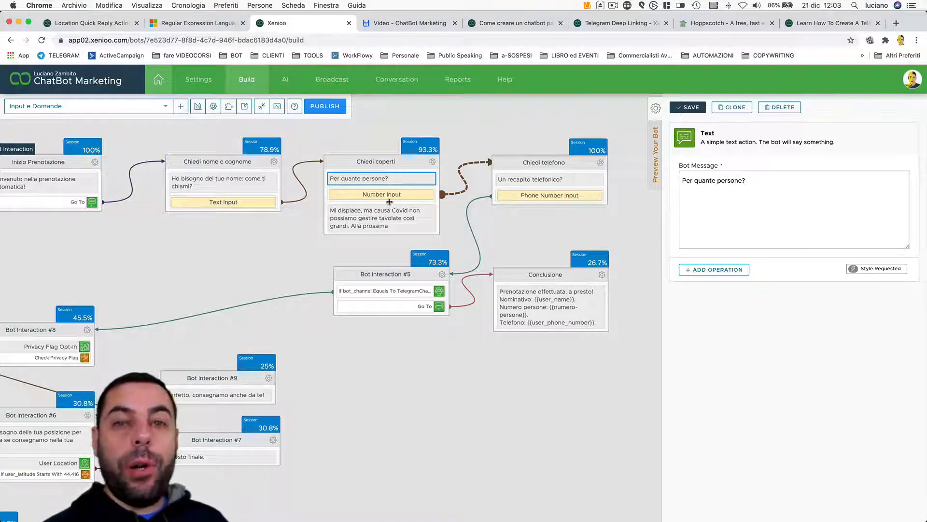
Show the 'Chiedi coperti' Number Input: range 1–6, variable numero-persone, 'annulla' to skip.
{"action": "left_click", "coordinate": [380, 195]}
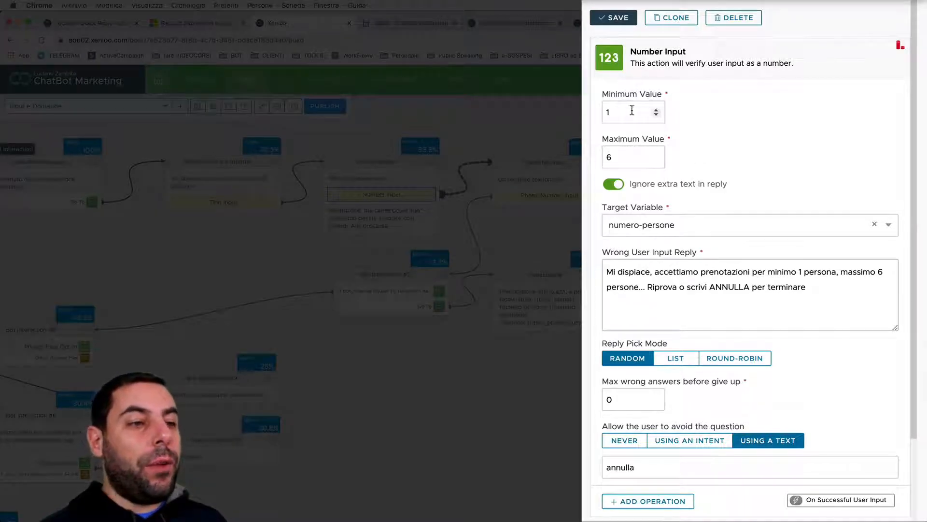
{"action": "mouse_move", "coordinate": [702, 119]}
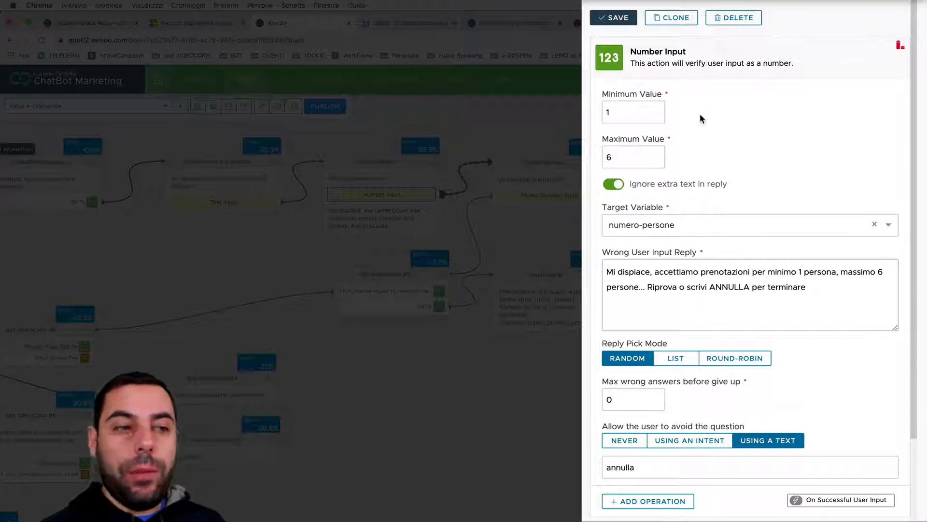
{"action": "mouse_move", "coordinate": [697, 159]}
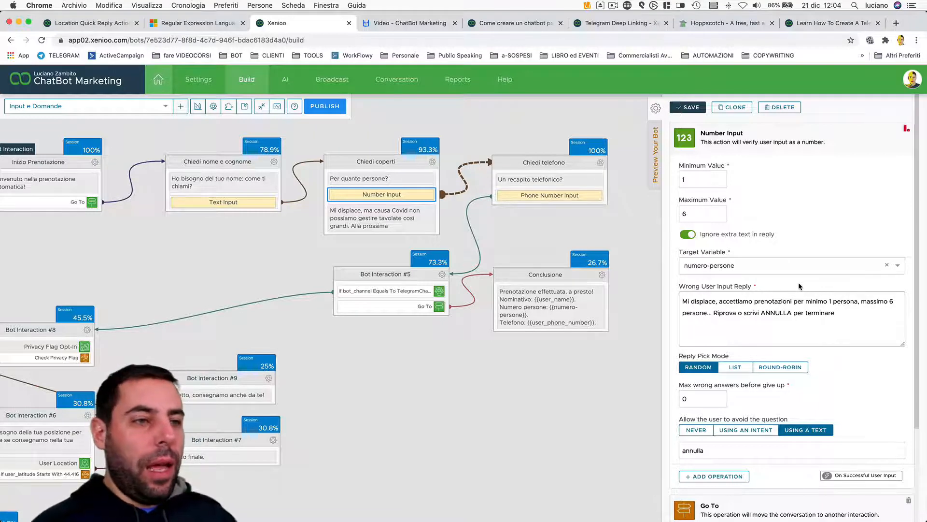
{"action": "left_click", "coordinate": [765, 302]}
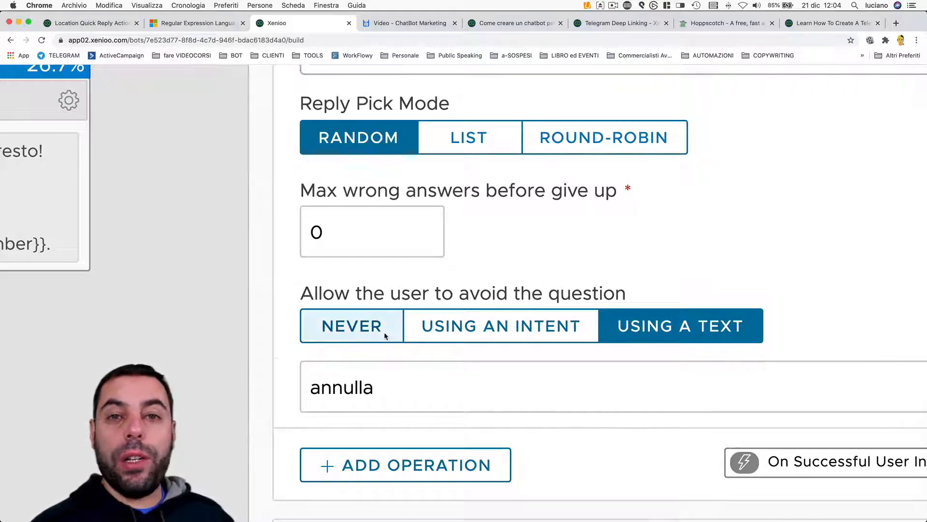
{"action": "left_click", "coordinate": [499, 325]}
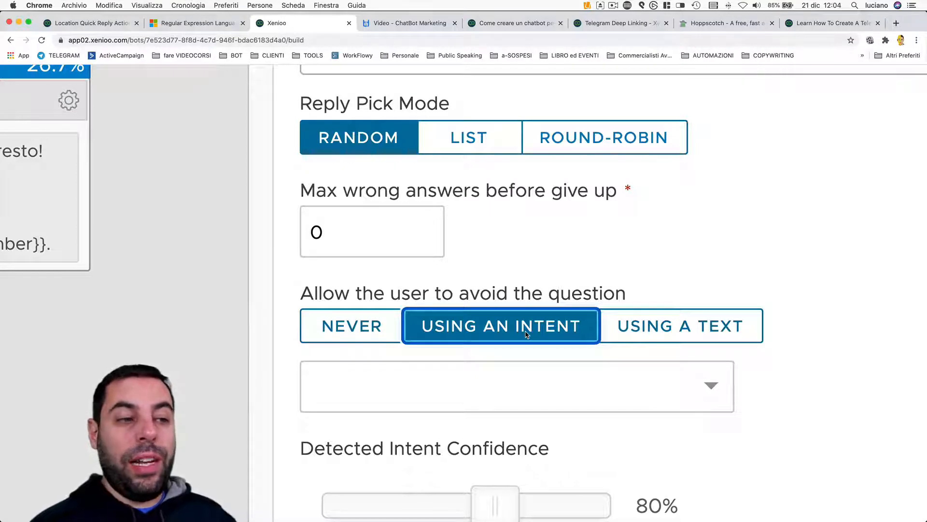
{"action": "left_click", "coordinate": [681, 325]}
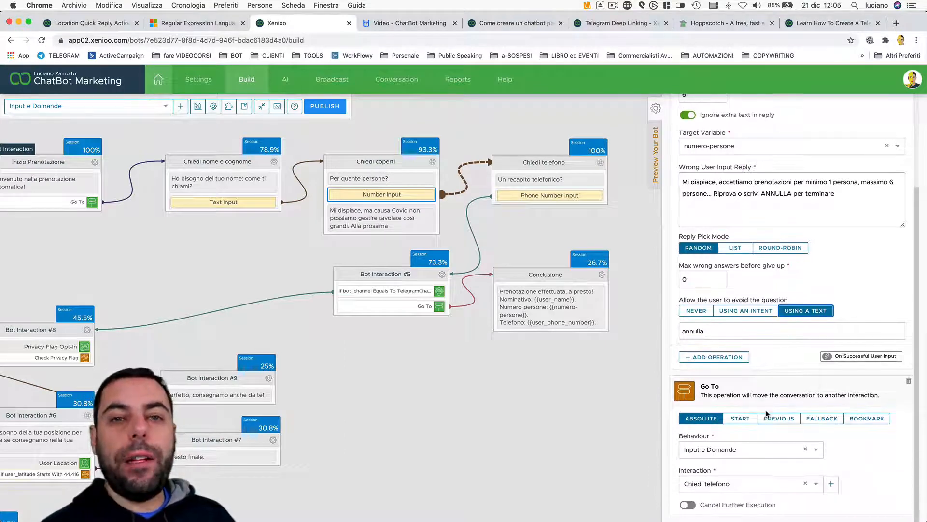
{"action": "mouse_move", "coordinate": [870, 454]}
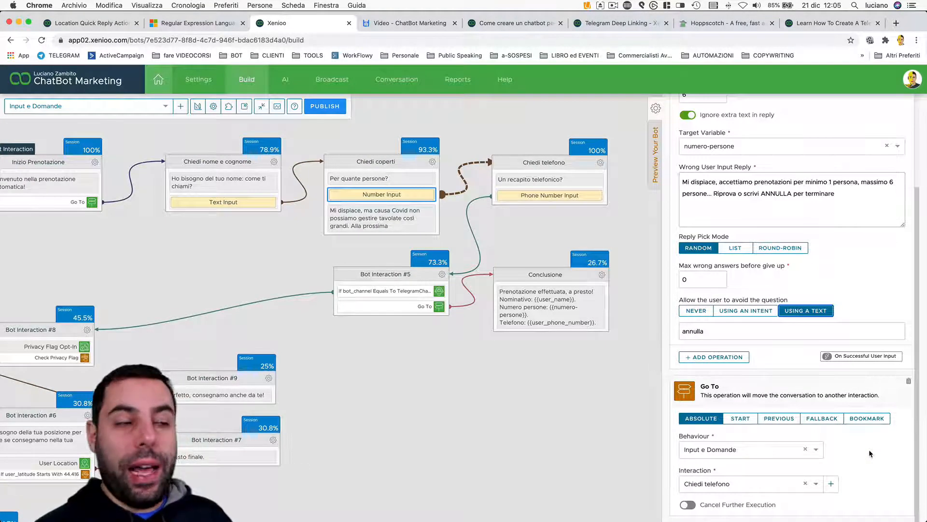
Review the 'Chiedi telefono' Phone Number Input and Bot Interaction #5's Telegram check.
{"action": "left_click", "coordinate": [536, 162]}
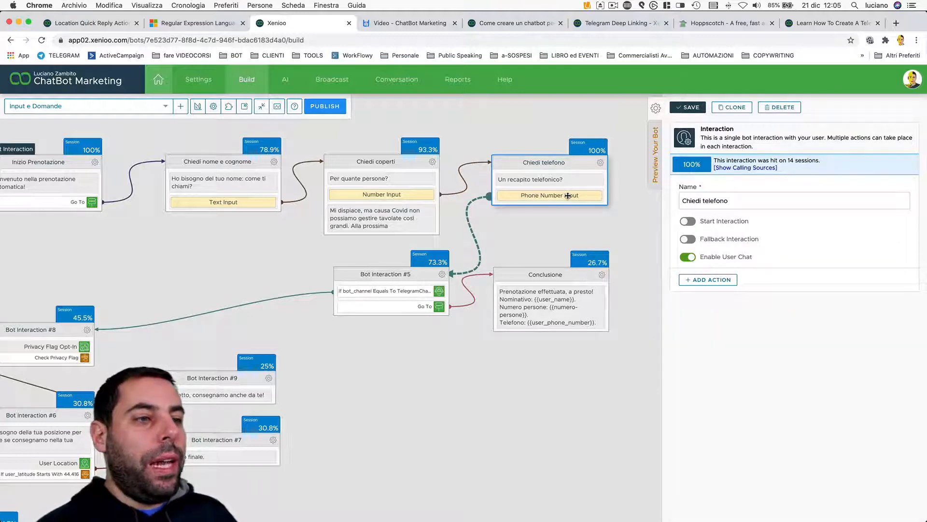
{"action": "left_click", "coordinate": [548, 195]}
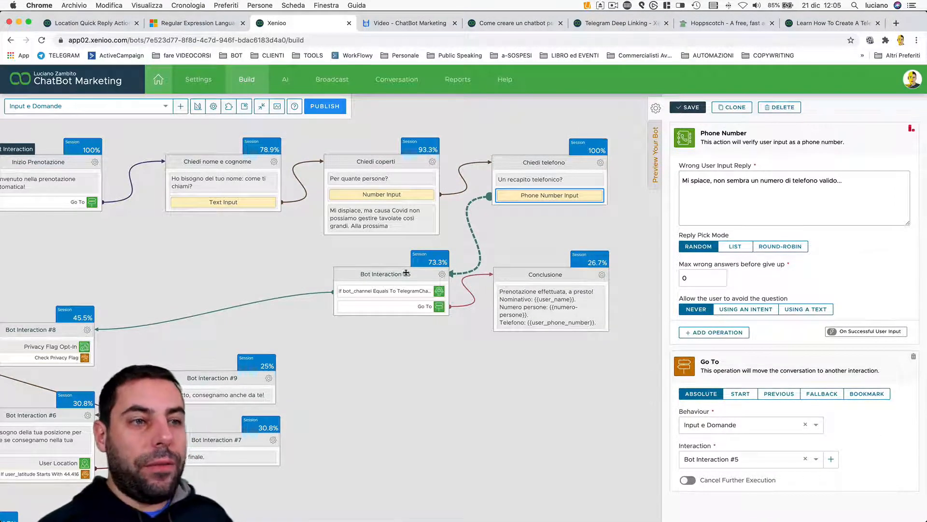
{"action": "left_click", "coordinate": [386, 274]}
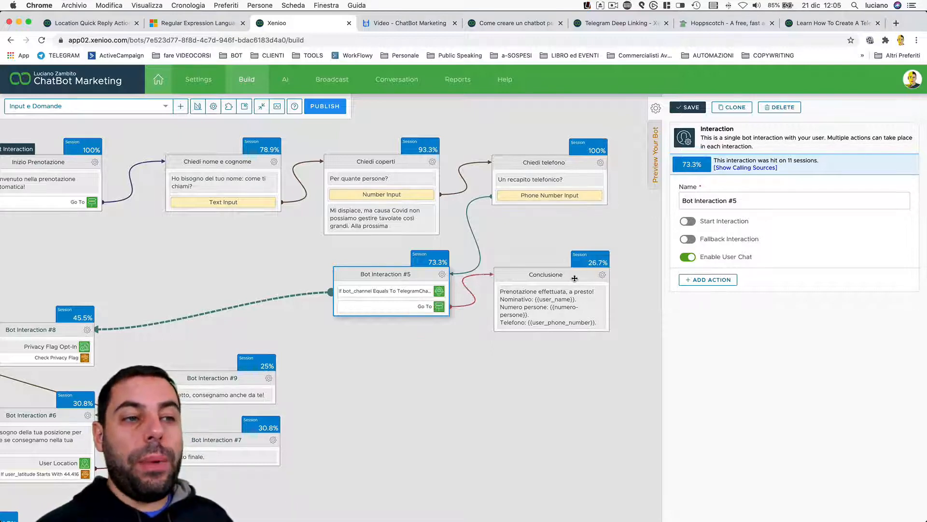
Review the Conclusione confirmation text, then move to the website with the chat widget.
{"action": "left_click", "coordinate": [545, 275]}
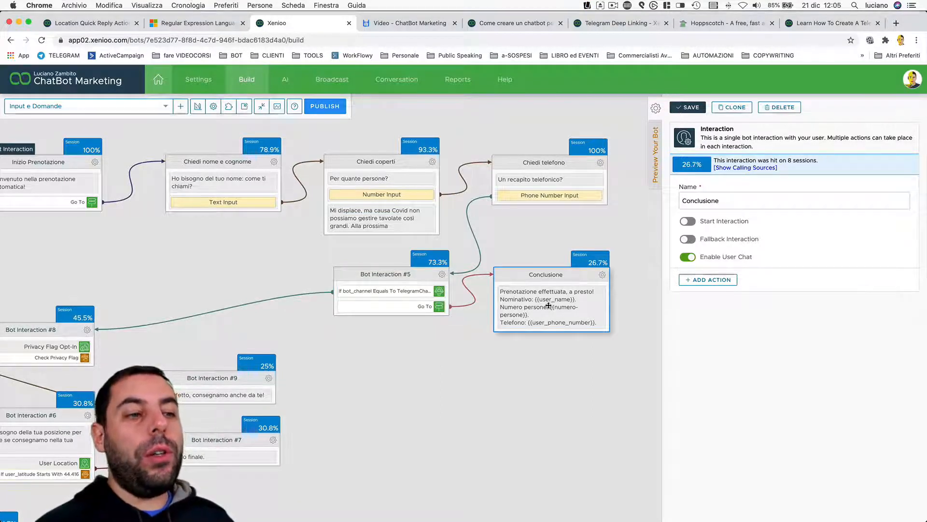
{"action": "left_click", "coordinate": [549, 306]}
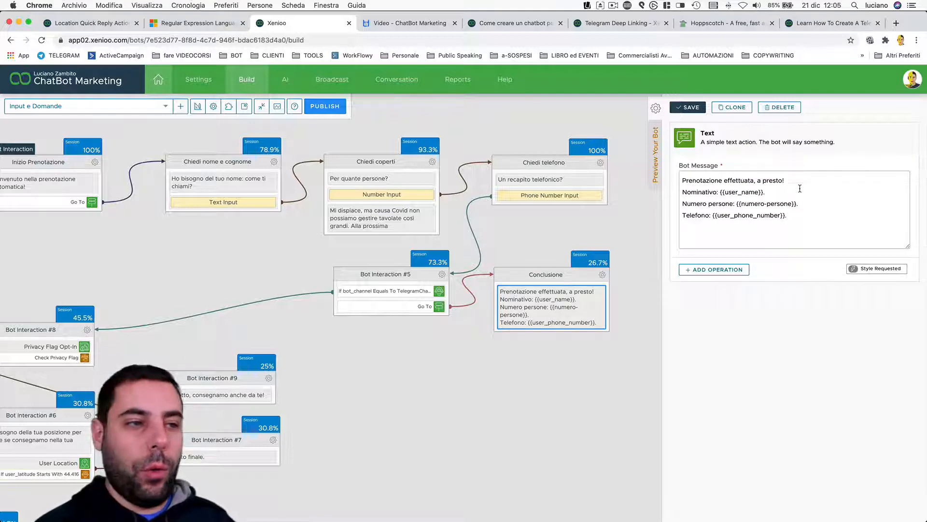
{"action": "left_click", "coordinate": [408, 23]}
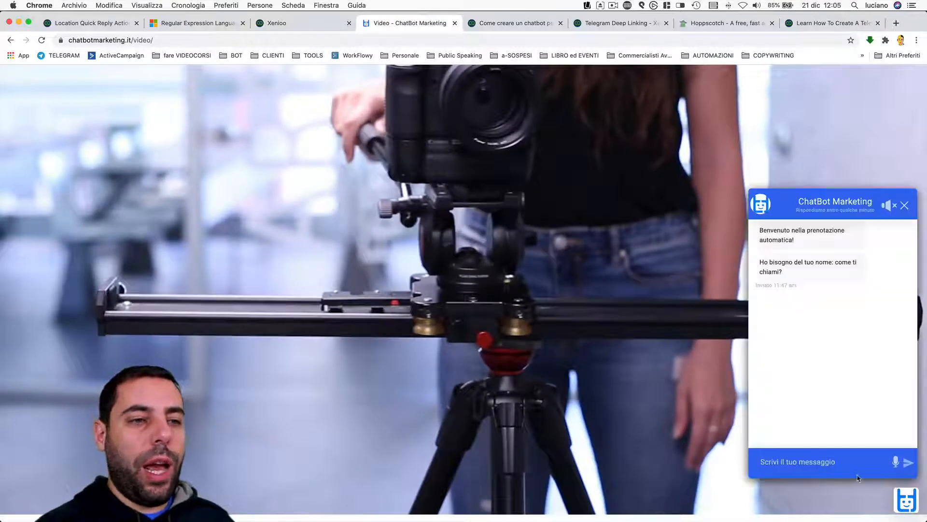
{"action": "type", "text": "prenota"}
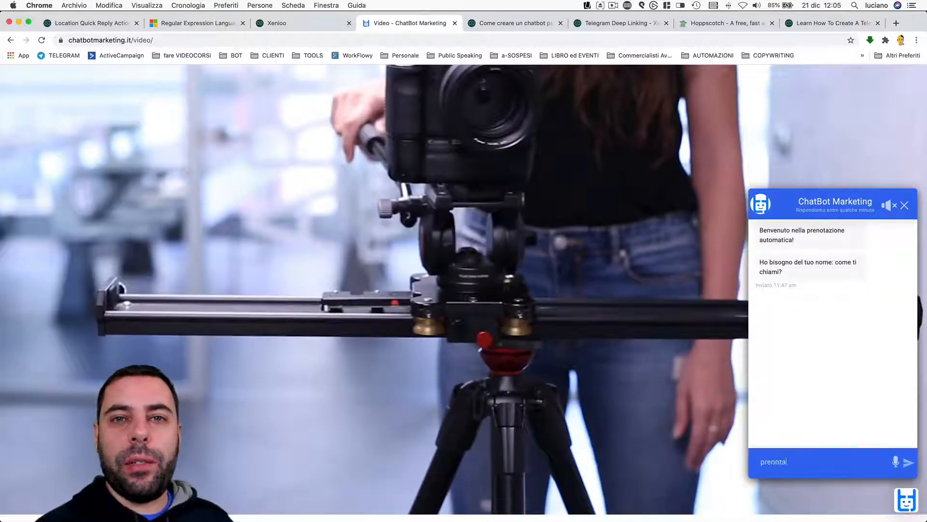
{"action": "left_click", "coordinate": [909, 462]}
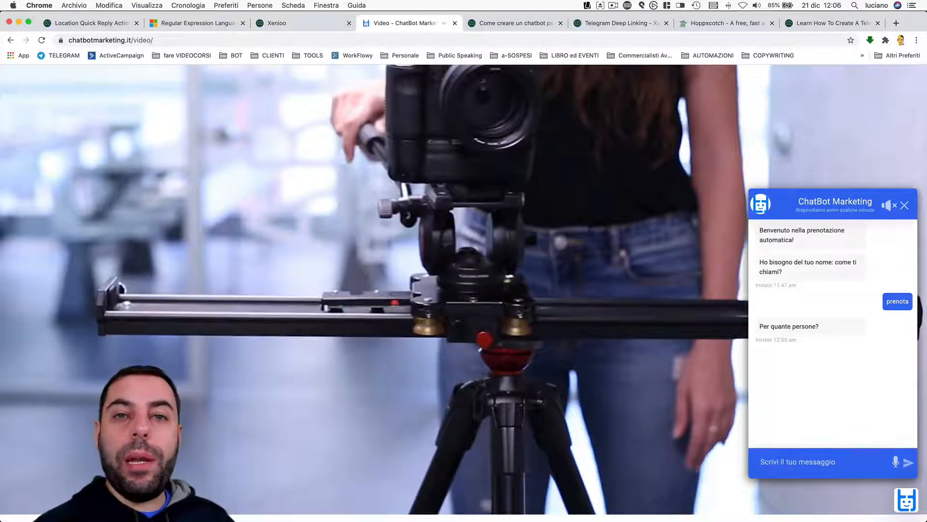
{"action": "type", "text": "s"}
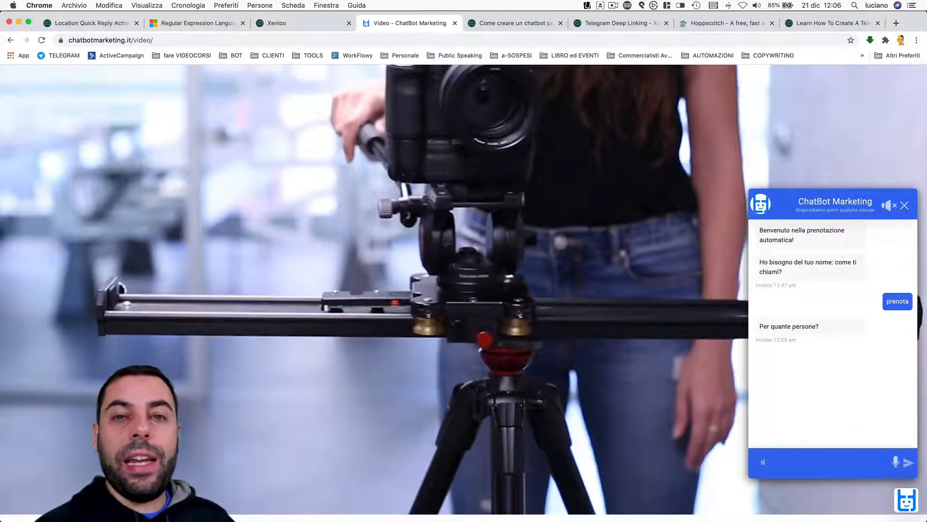
{"action": "type", "text": "dovremmo e:"}
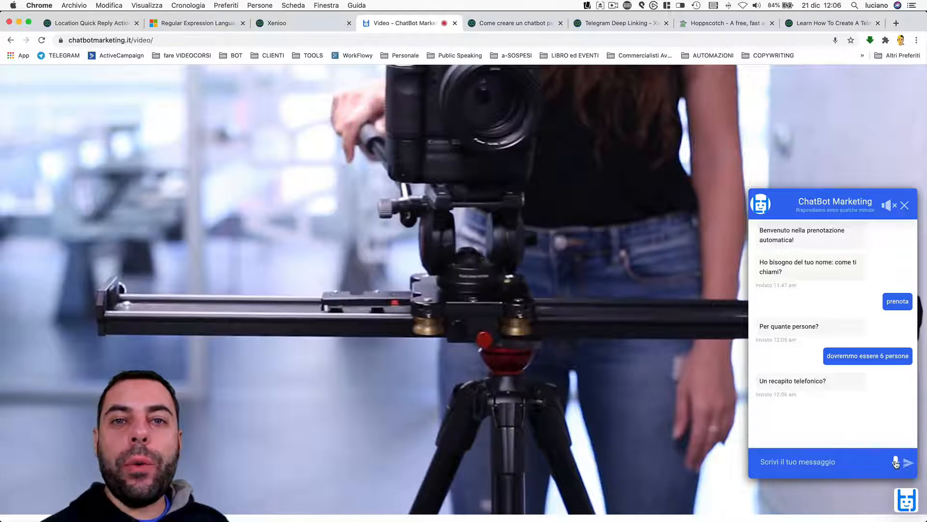
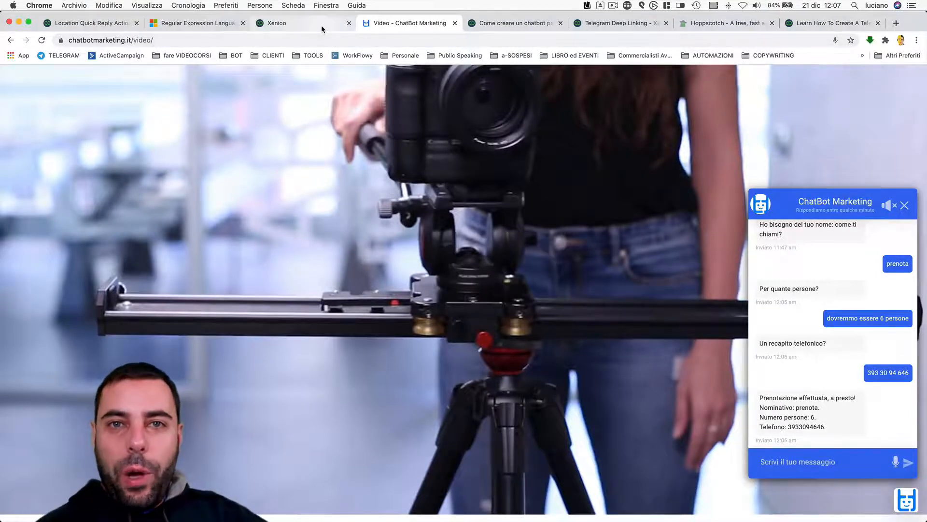
Return to the Xenioo flow editor and select Bot Interaction #5.
{"action": "left_click", "coordinate": [277, 24]}
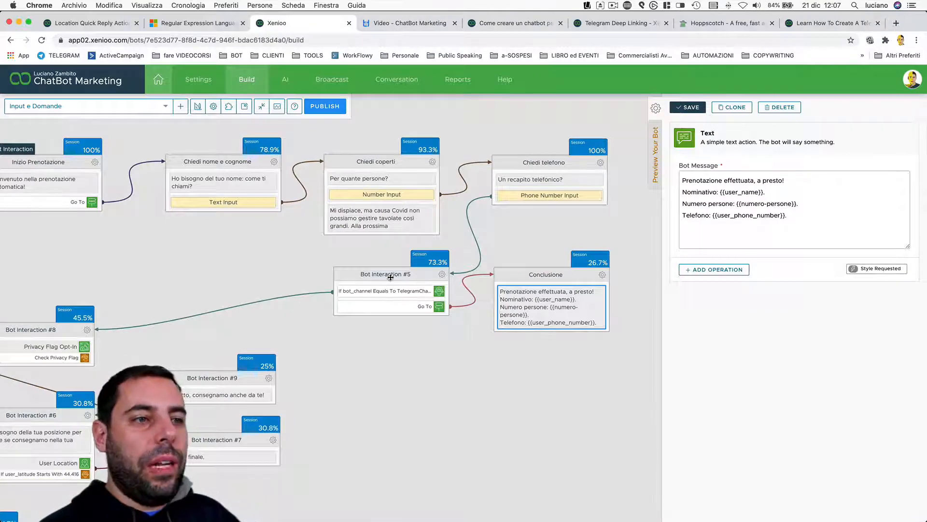
{"action": "left_click", "coordinate": [390, 274]}
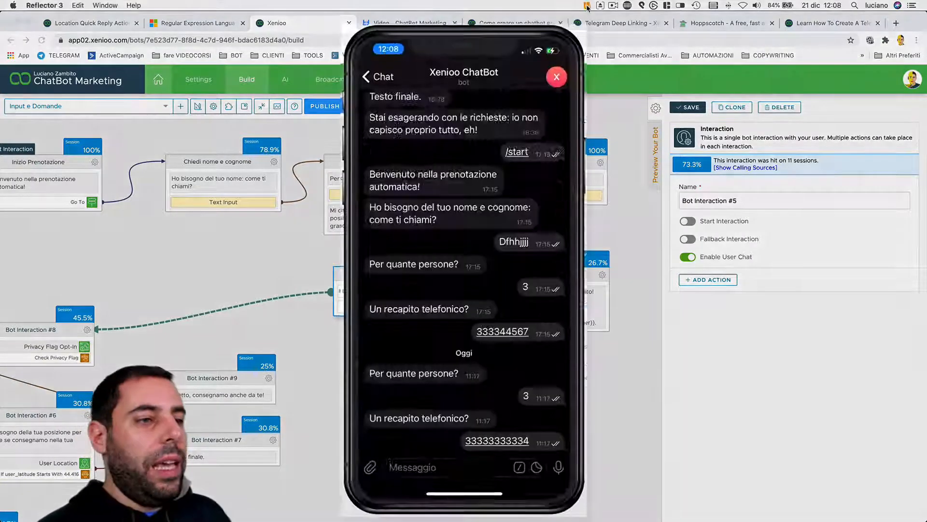
Start a Telegram booking with 'Prenota' and answer the name prompt.
{"action": "type", "text": "Pre"}
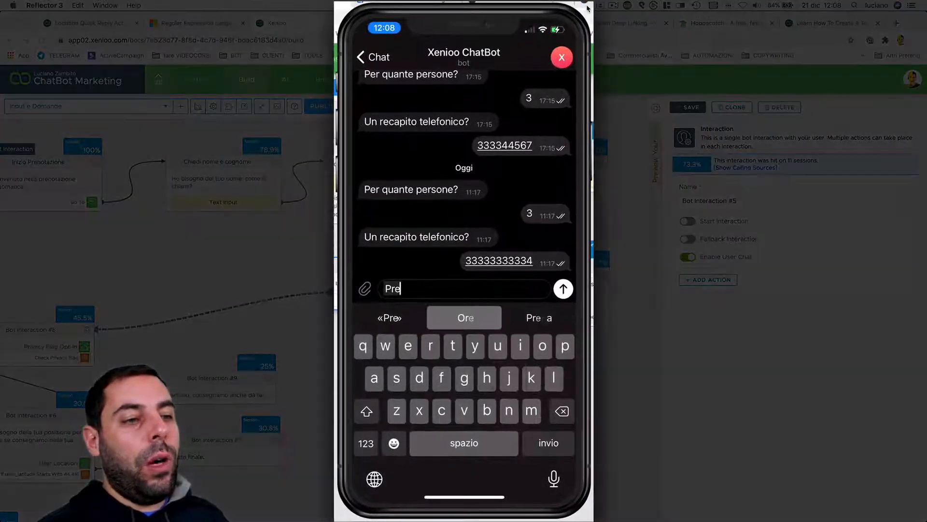
{"action": "type", "text": "noa"}
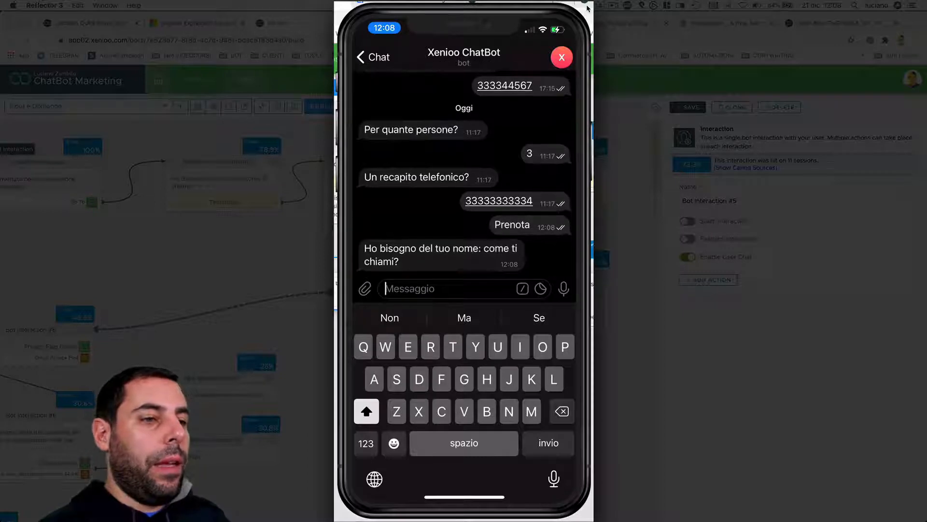
{"action": "type", "text": "l"}
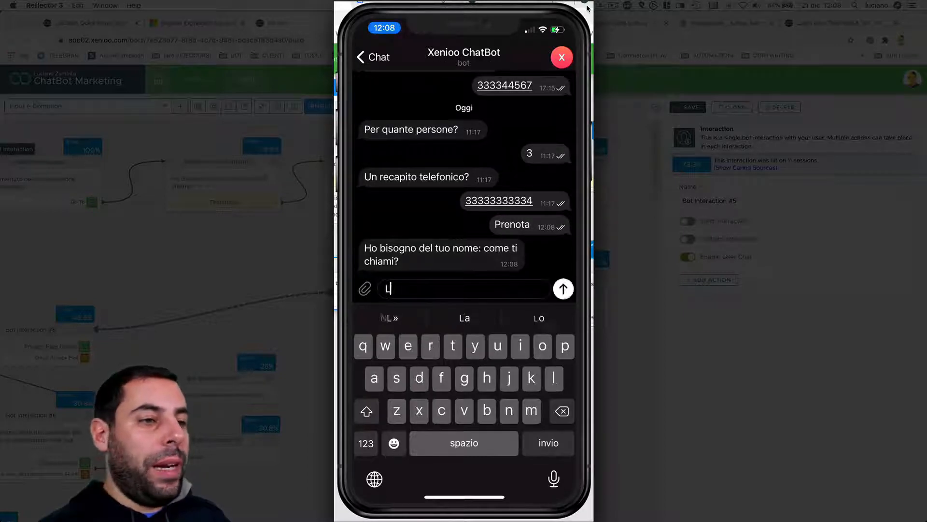
{"action": "type", "text": "ucio"}
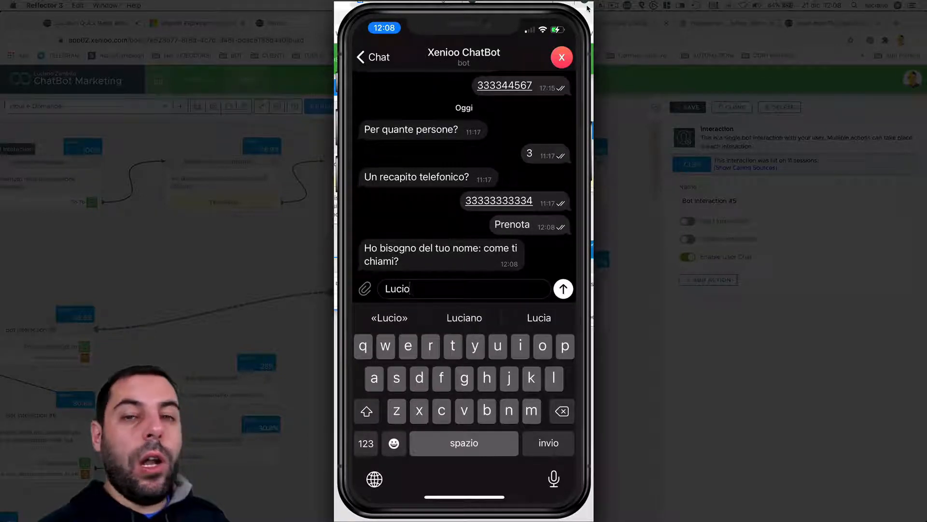
{"action": "left_click", "coordinate": [562, 289]}
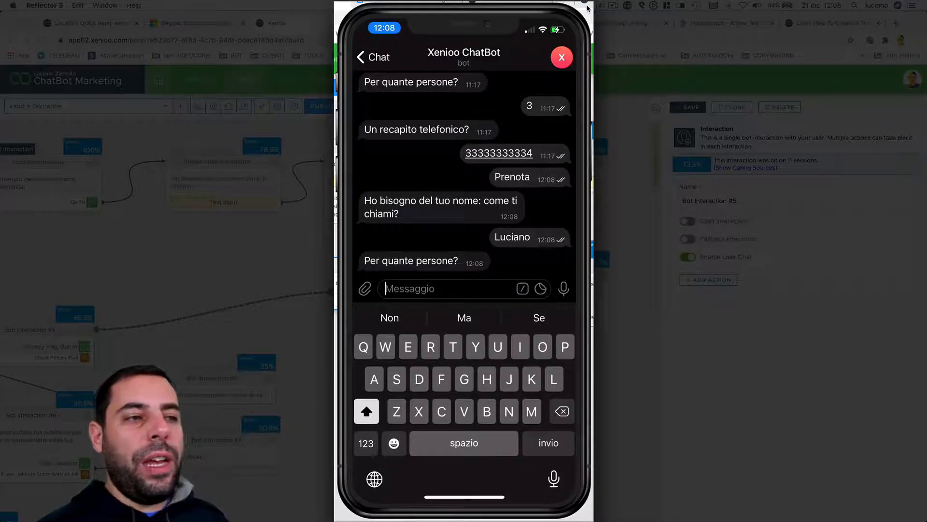
Answer the party-size prompt and send phone number 333, reaching the location request.
{"action": "type", "text": "Penso 4 persone al masdin"}
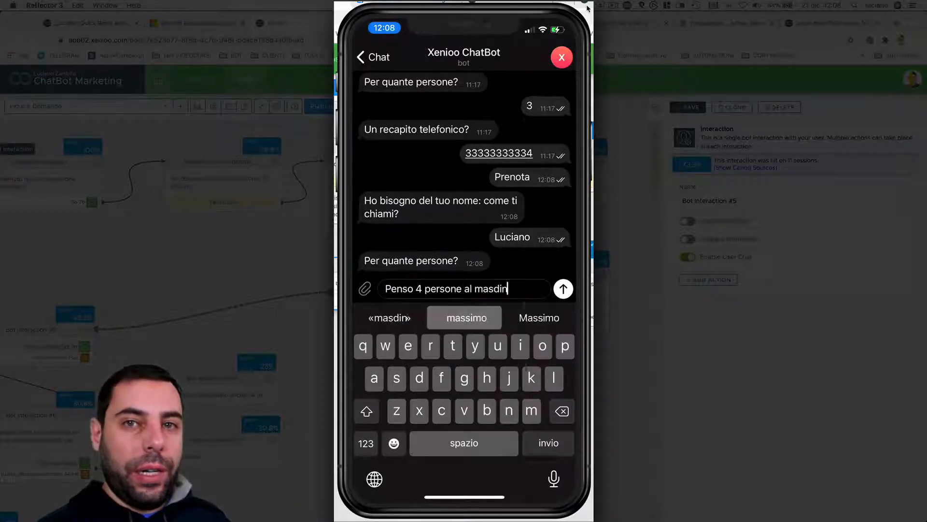
{"action": "left_click", "coordinate": [562, 289]}
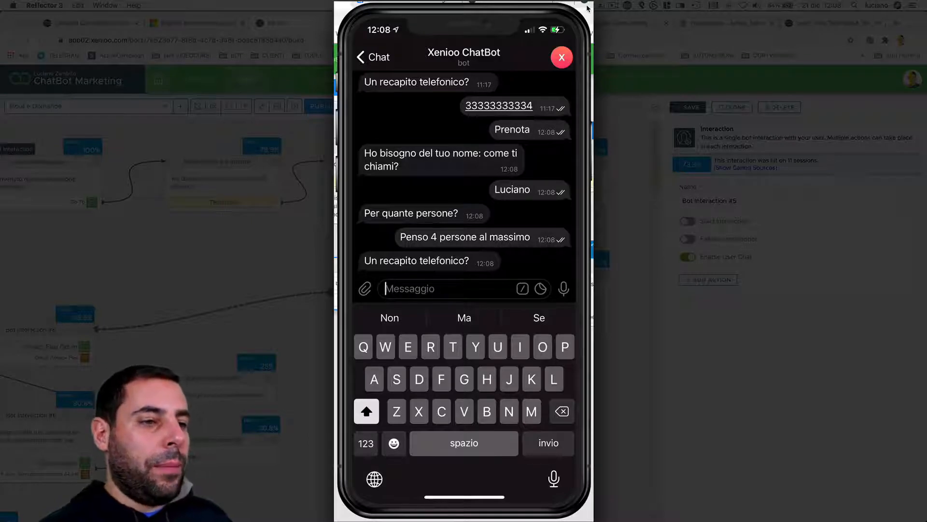
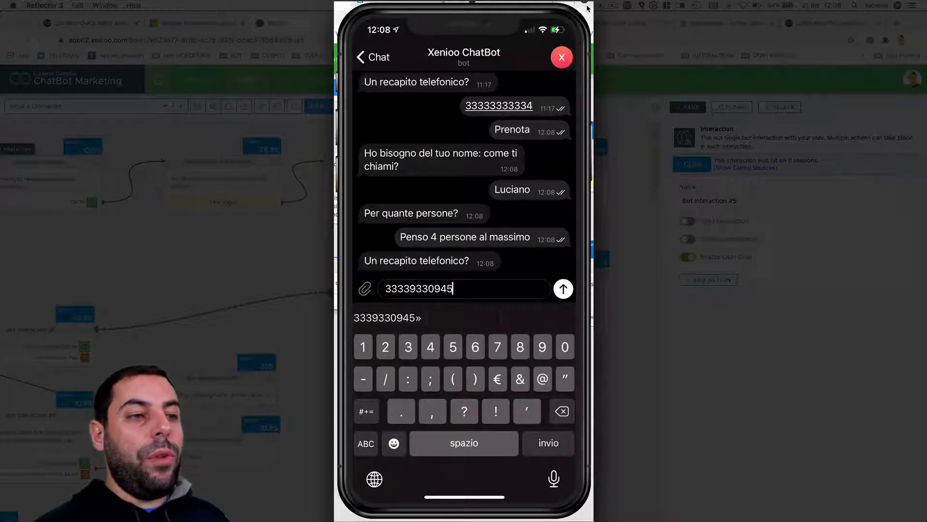
{"action": "left_click", "coordinate": [562, 288]}
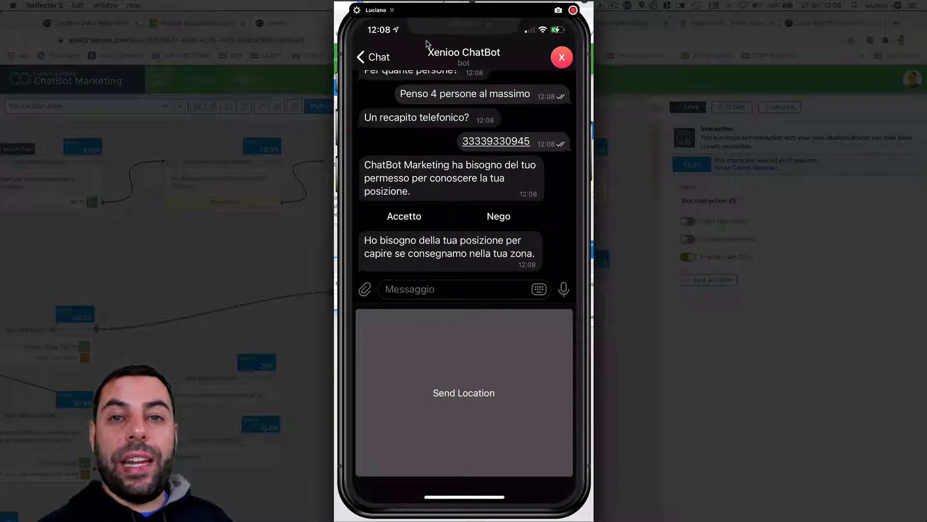
Share the current location in Telegram, get 'Testo finale.', then select the User Location node.
{"action": "left_click", "coordinate": [464, 392]}
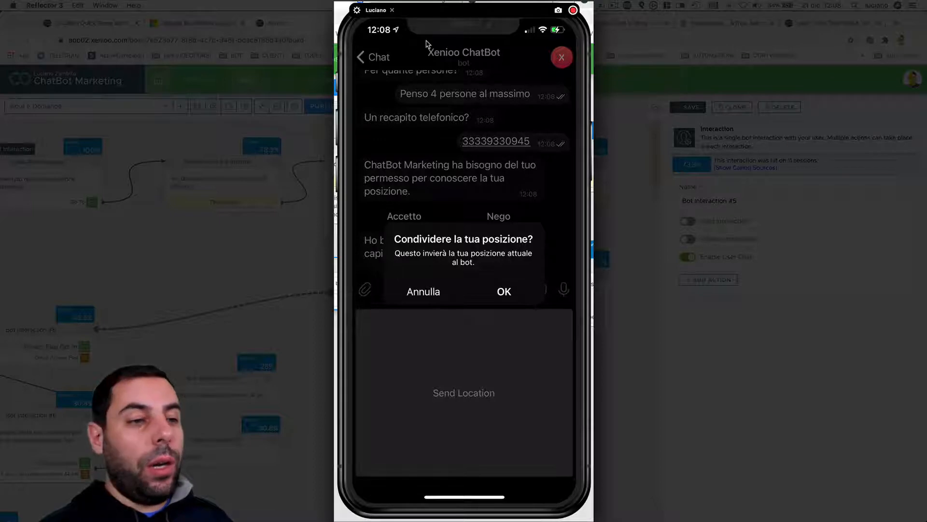
{"action": "left_click", "coordinate": [504, 291]}
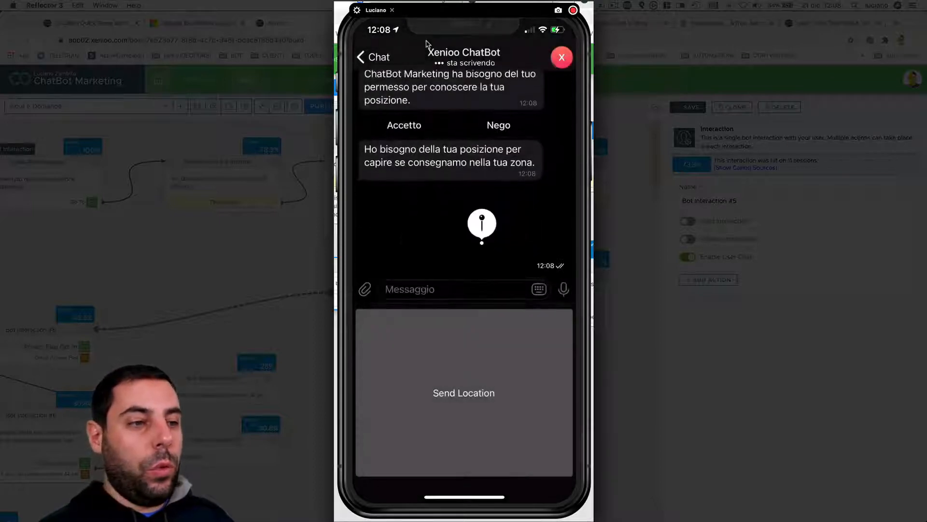
{"action": "left_click", "coordinate": [464, 393]}
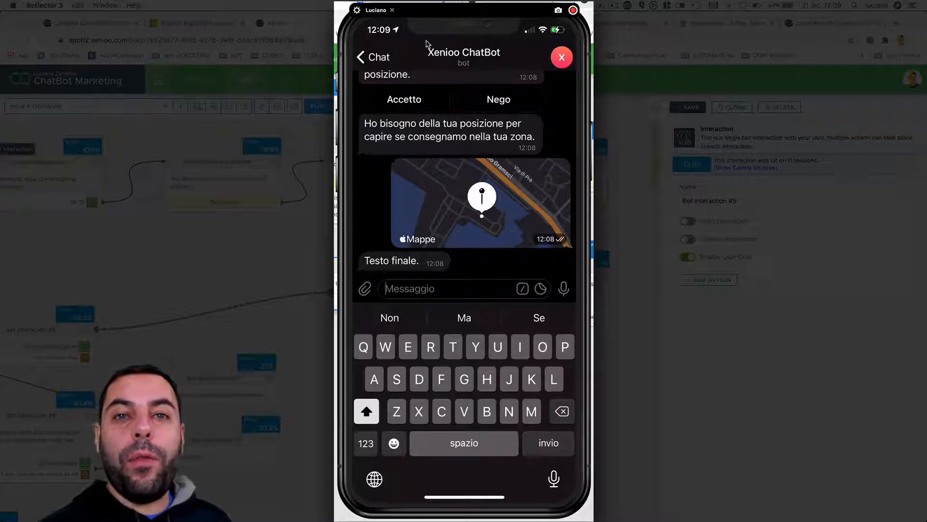
{"action": "left_click", "coordinate": [481, 201]}
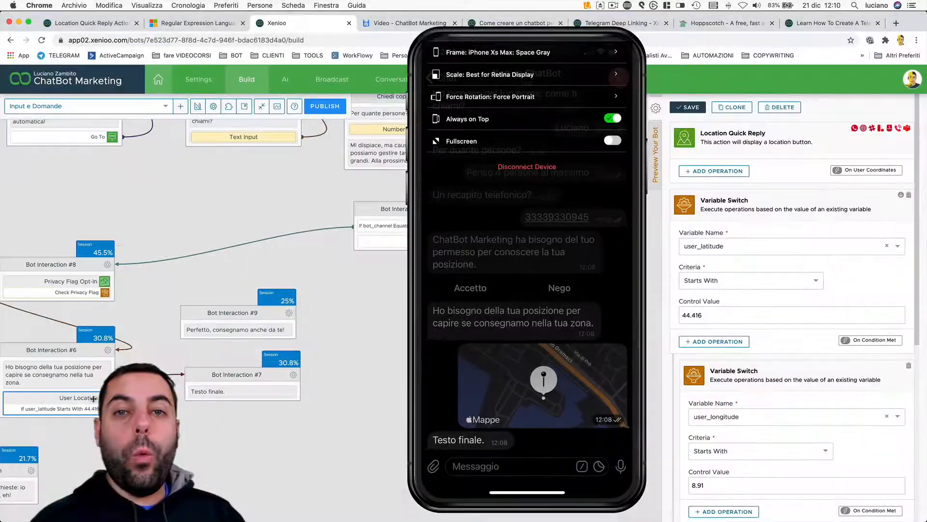
Confirm coordinates 44.416/8.91 route to Bot Interaction #9, else #7, and send 'Mappa' in Telegram.
{"action": "scroll", "scroll_direction": "down", "scroll_amount": 3}
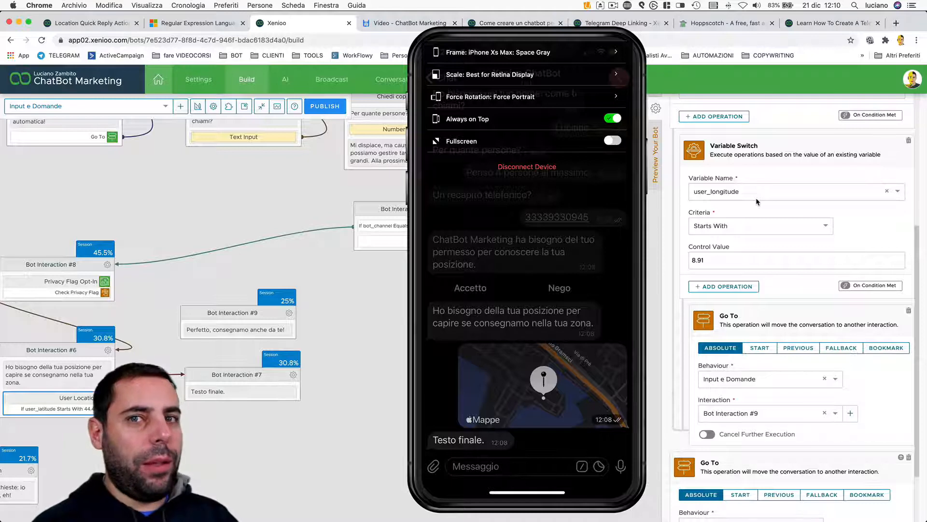
{"action": "scroll", "scroll_direction": "down", "scroll_amount": 3}
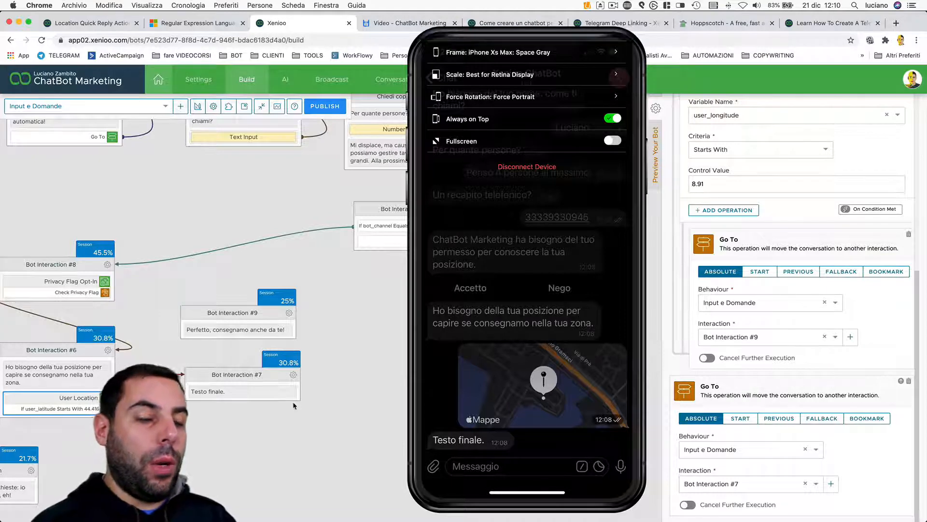
{"action": "left_click", "coordinate": [237, 312]}
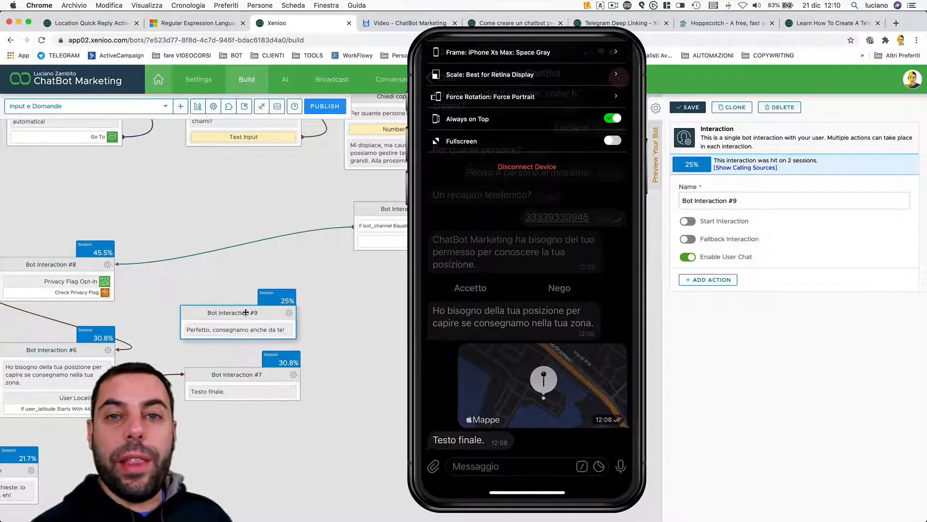
{"action": "type", "text": "Ma"}
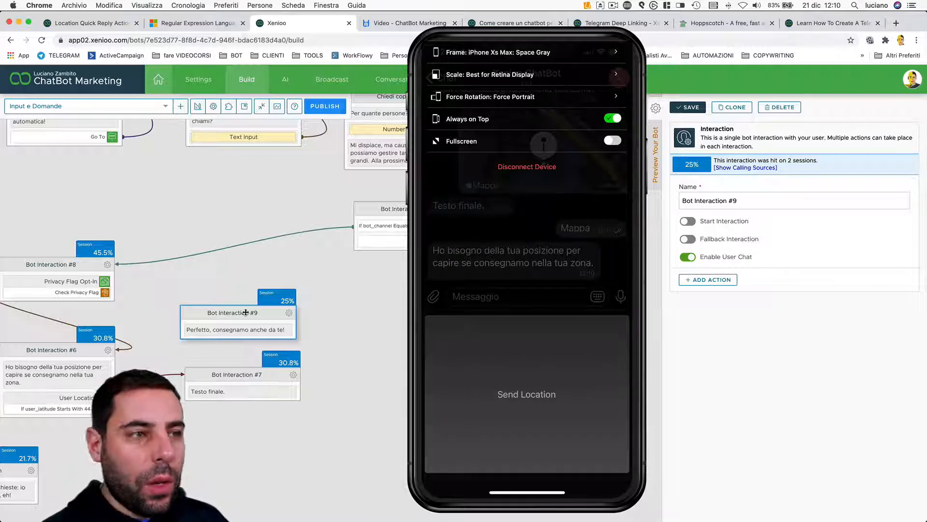
Share location again for 'Perfetto, consegnamo anche da te!' and view the sent position's map.
{"action": "left_click", "coordinate": [525, 394]}
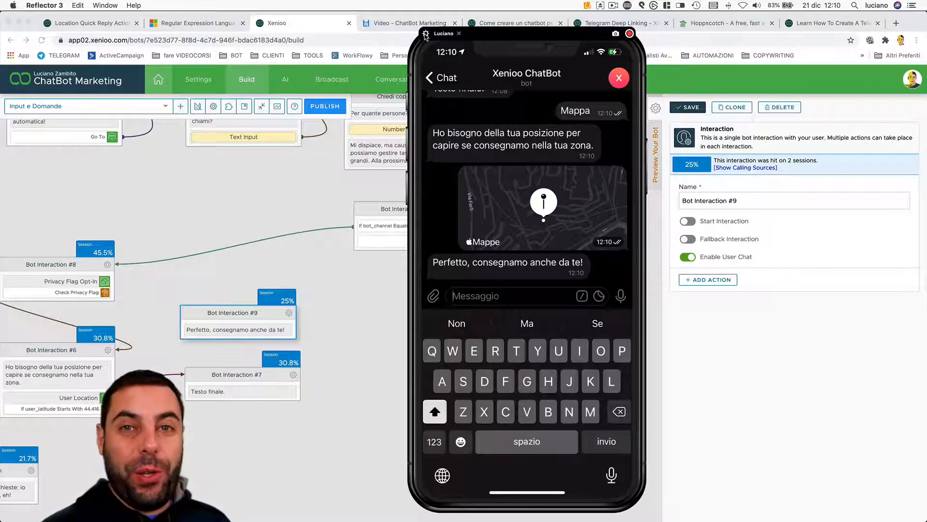
{"action": "left_click", "coordinate": [527, 207]}
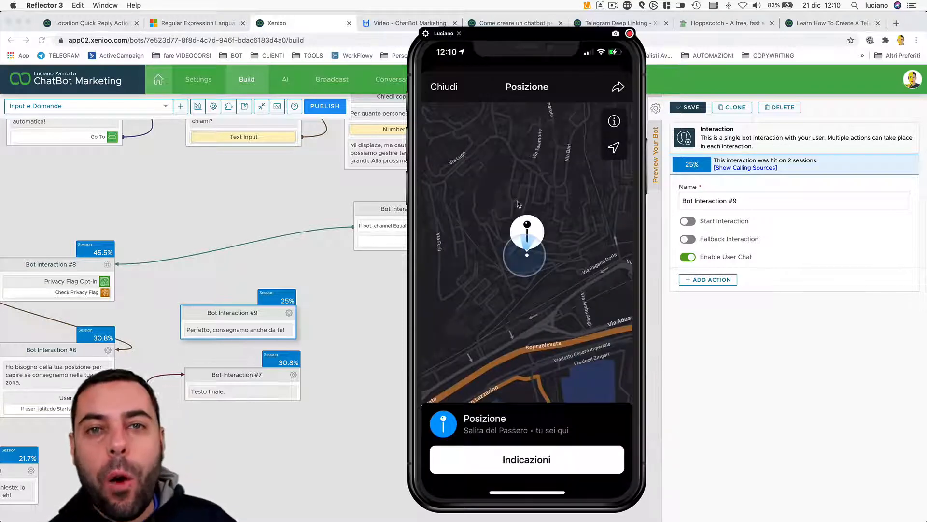